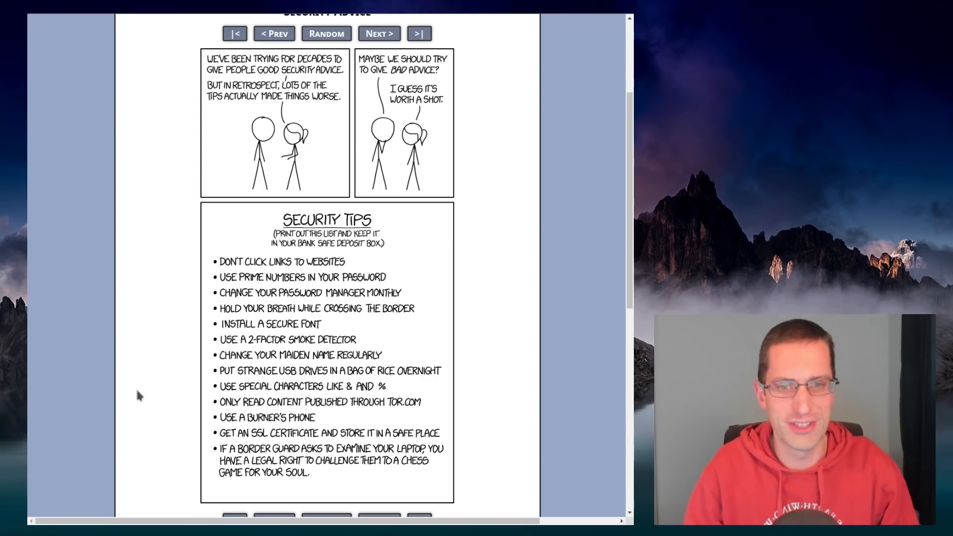
Scroll down through the Ars Technica article on browsers flagging HTTP as insecure.
scroll(down, 3)
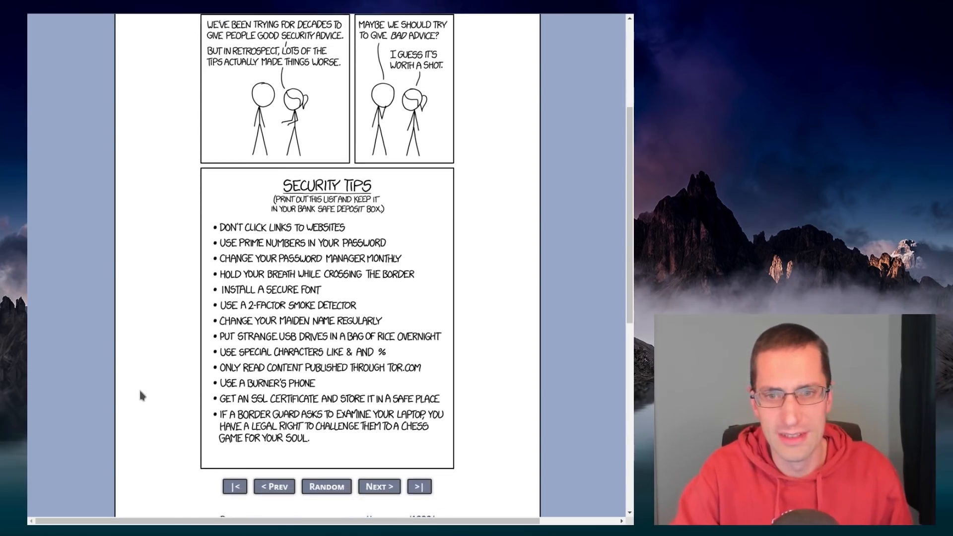
scroll(down, 3)
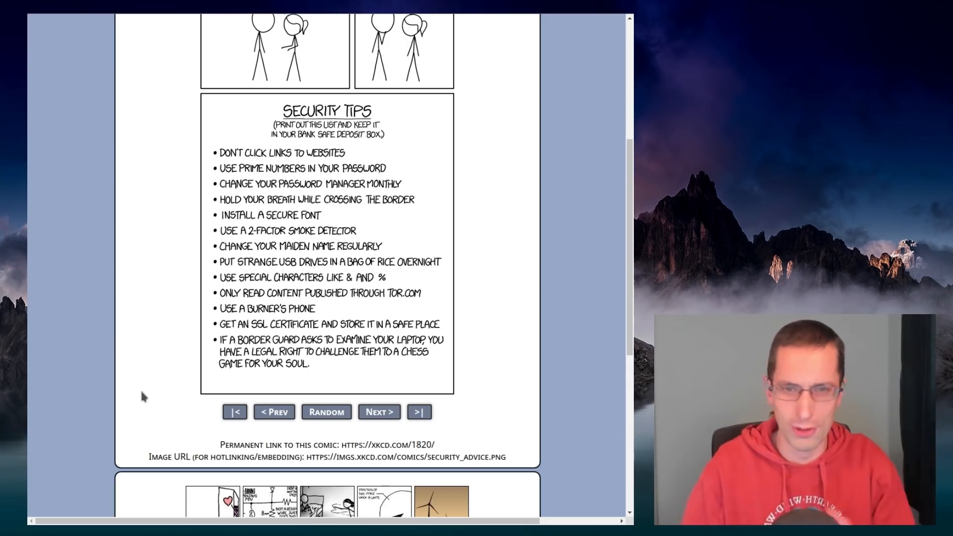
mouse_move(126, 402)
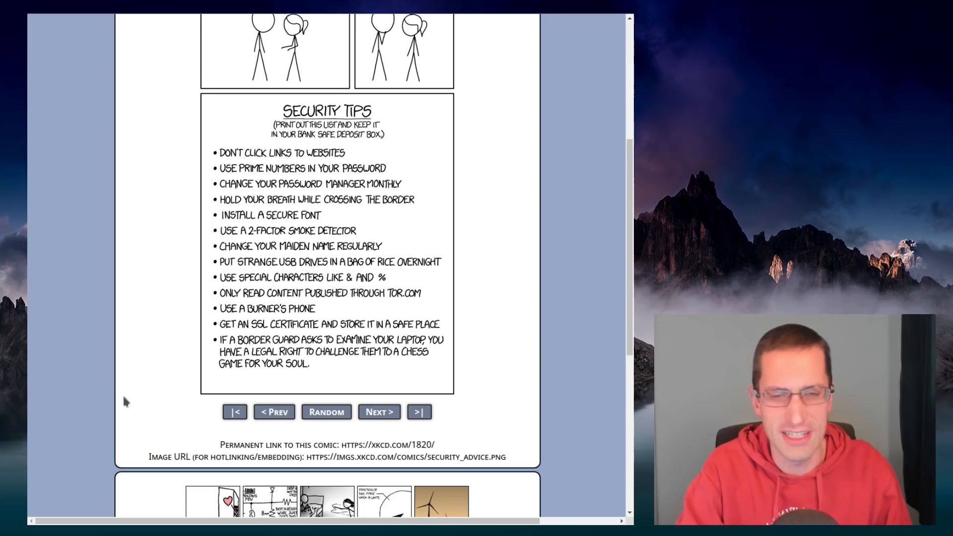
mouse_move(111, 379)
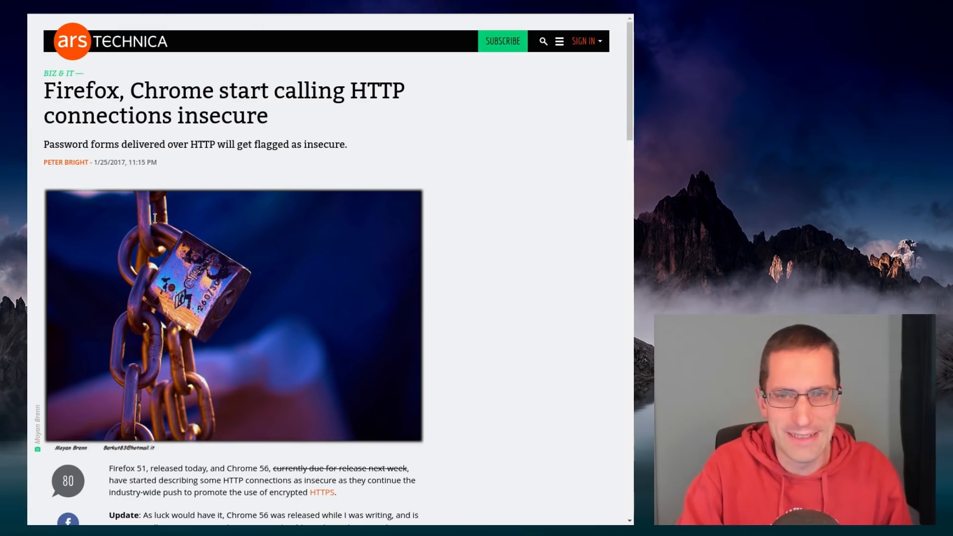
mouse_move(552, 180)
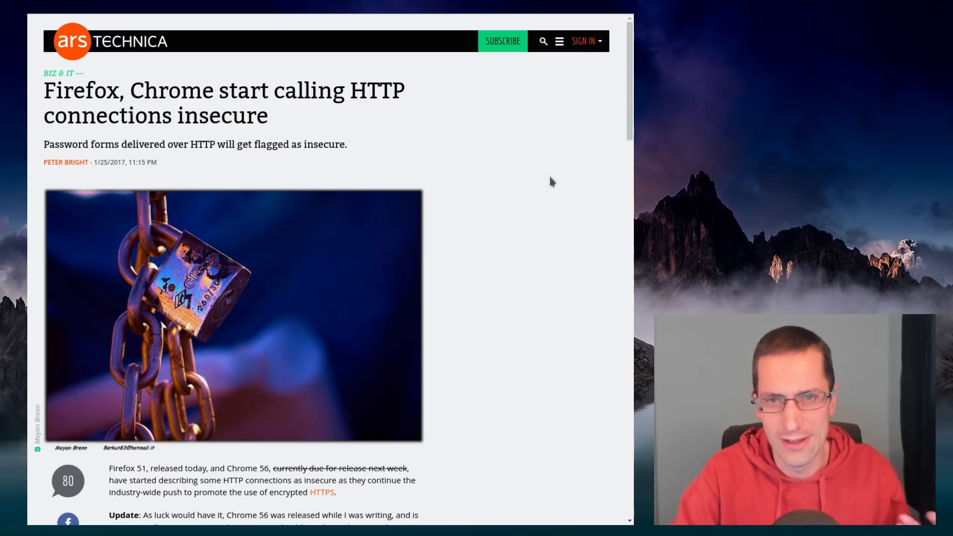
mouse_move(545, 183)
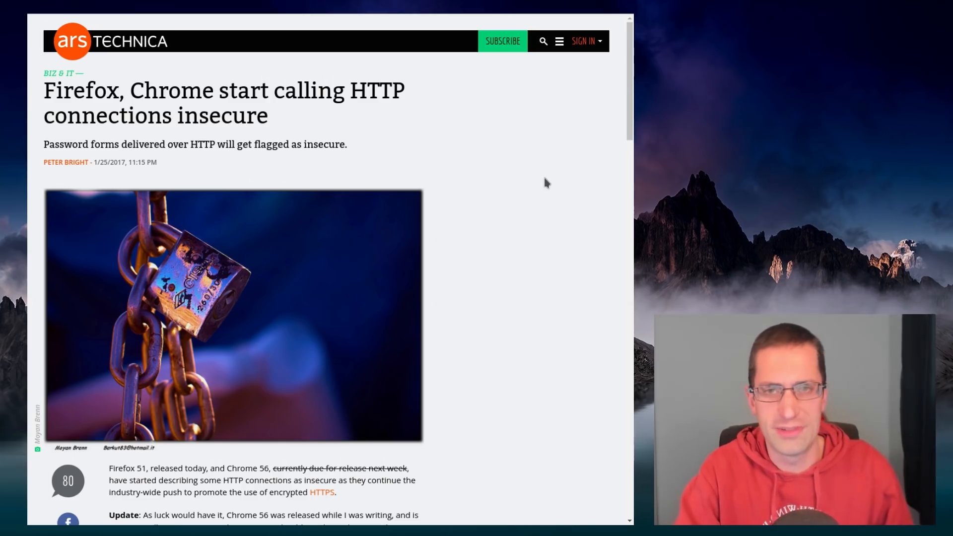
mouse_move(526, 162)
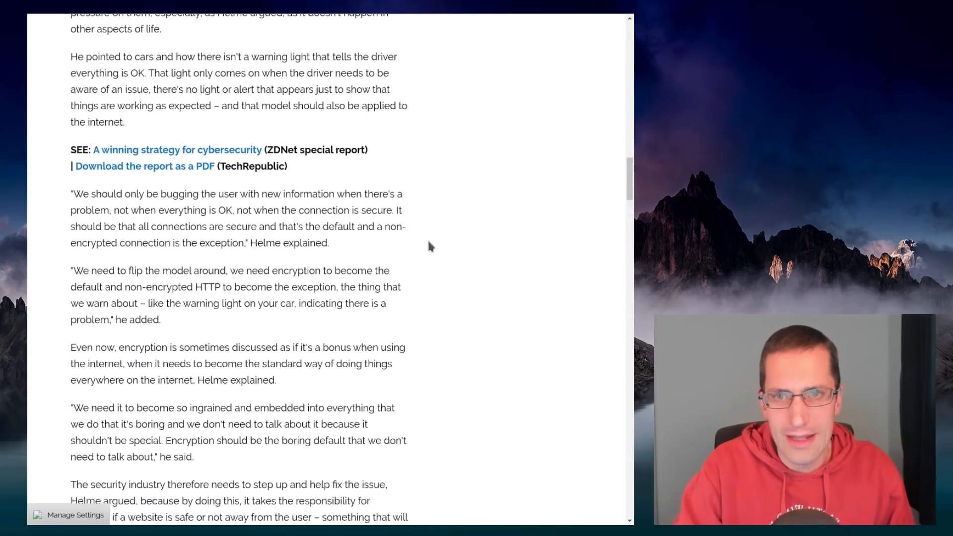
scroll(up, 3)
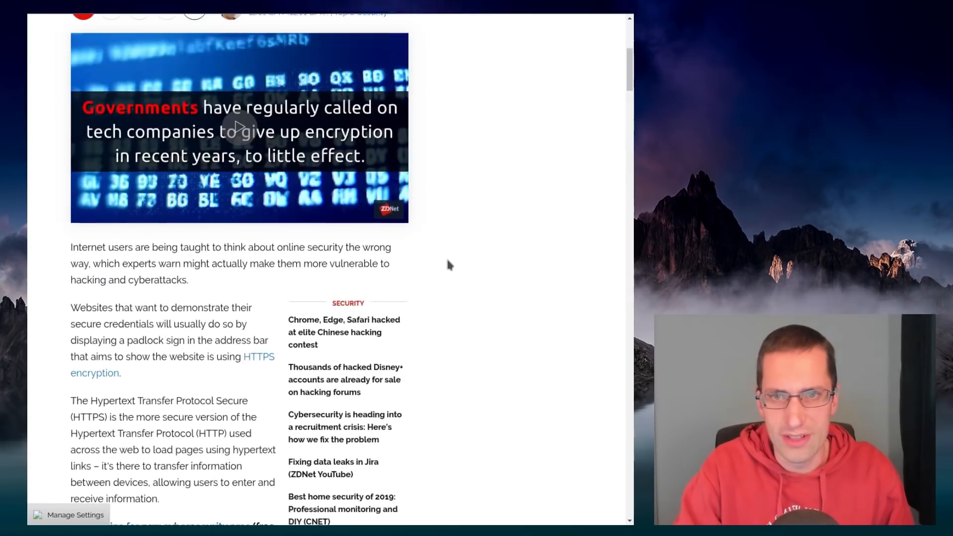
scroll(up, 3)
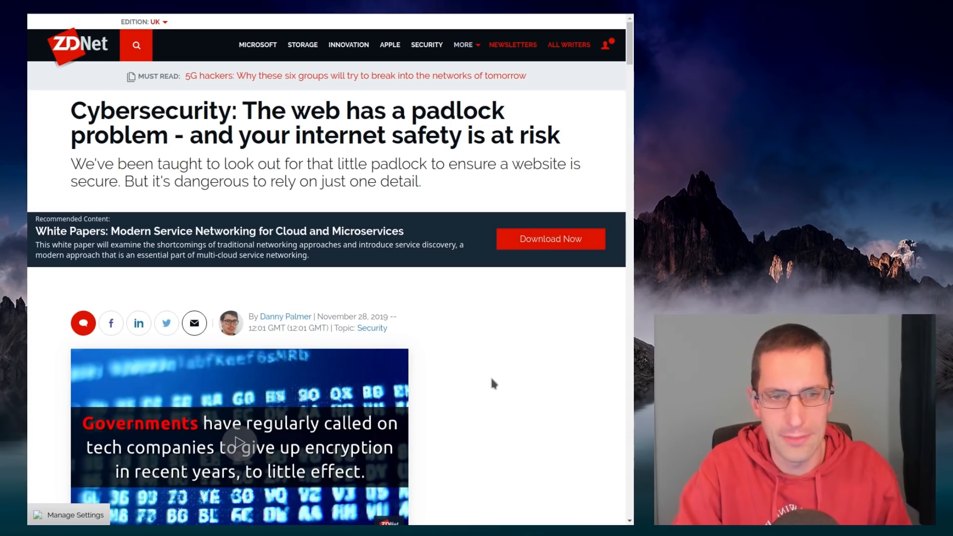
scroll(down, 3)
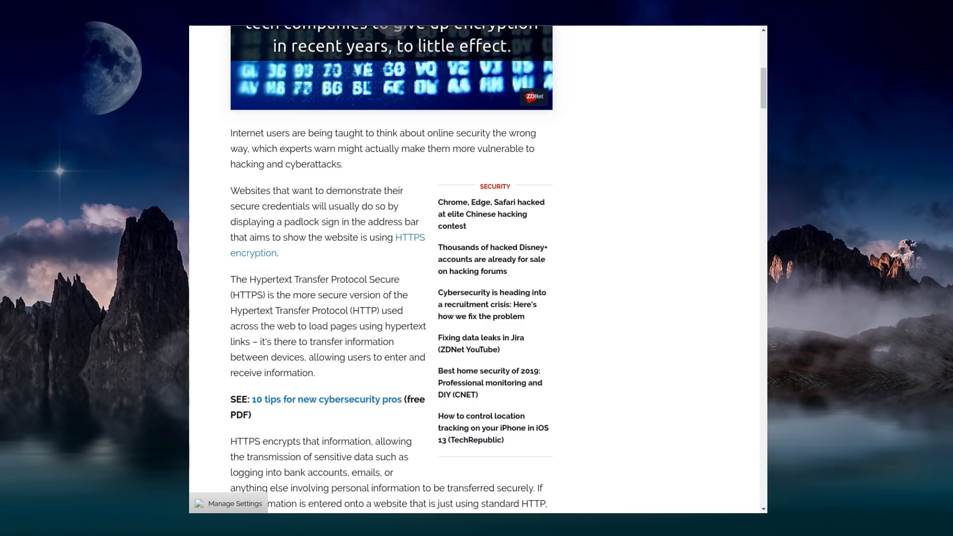
scroll(down, 3)
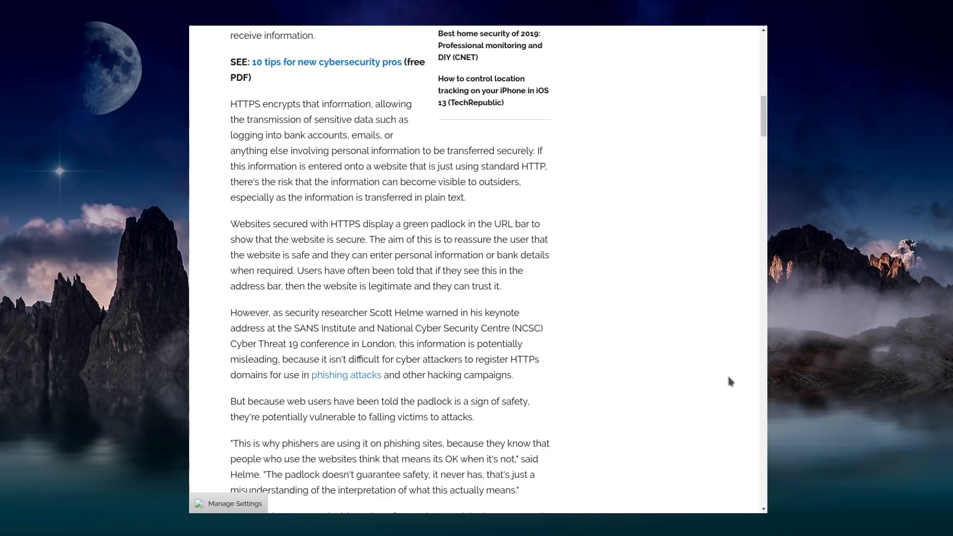
mouse_move(722, 383)
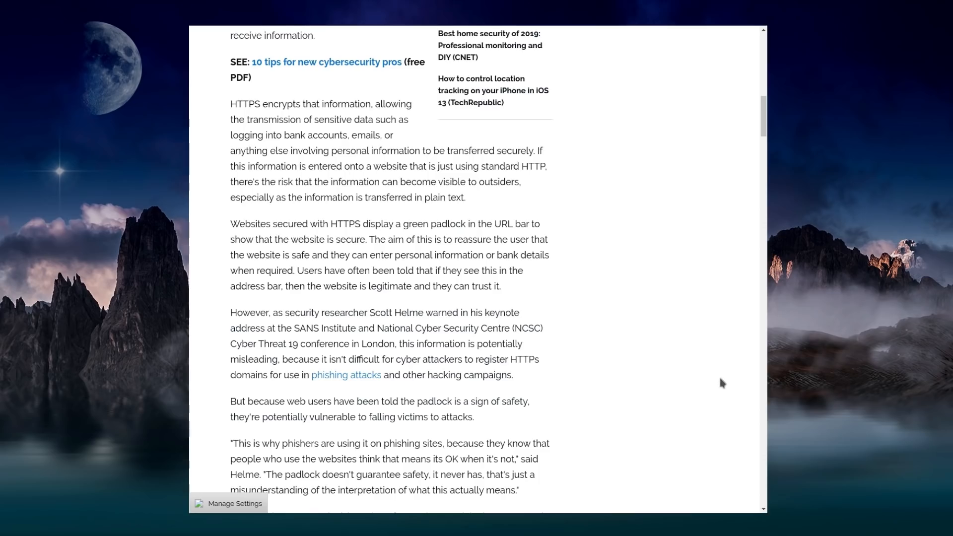
scroll(down, 3)
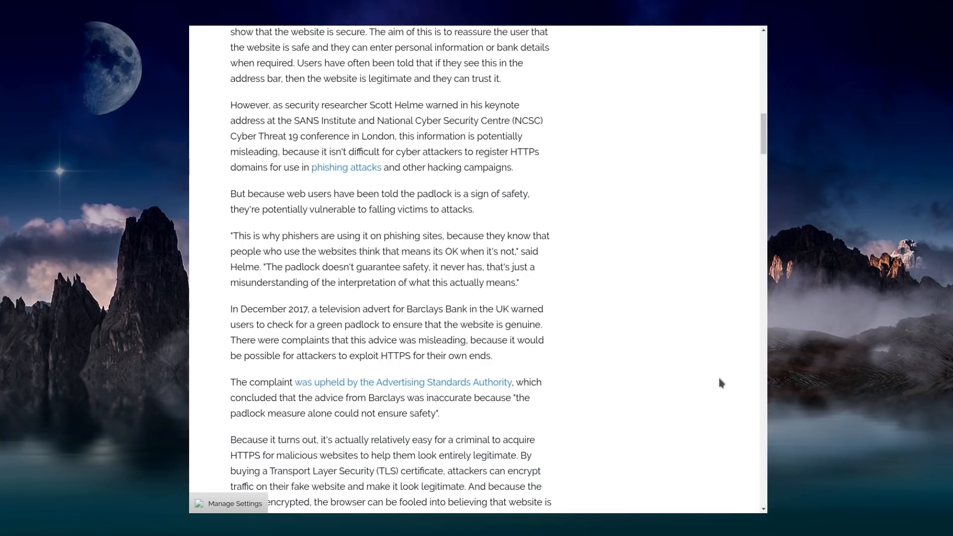
scroll(down, 3)
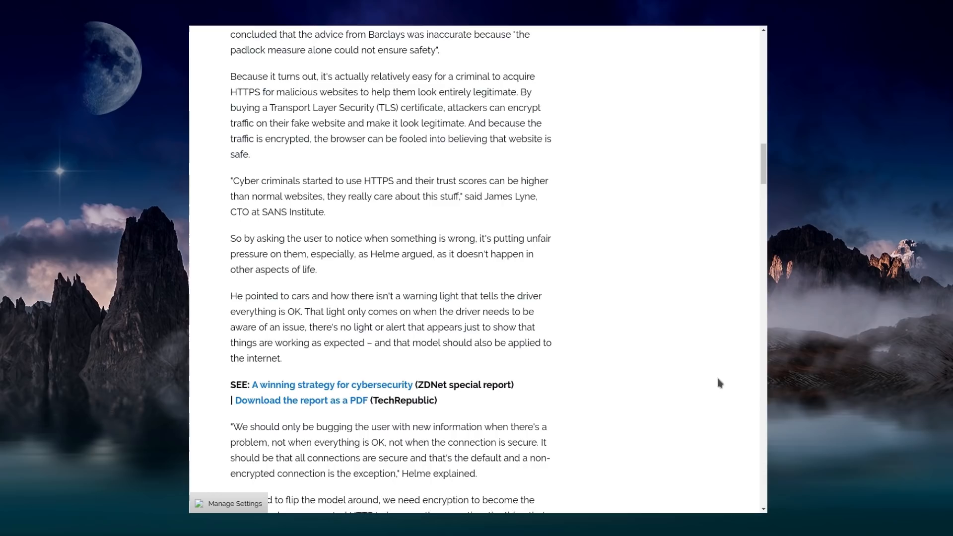
mouse_move(718, 383)
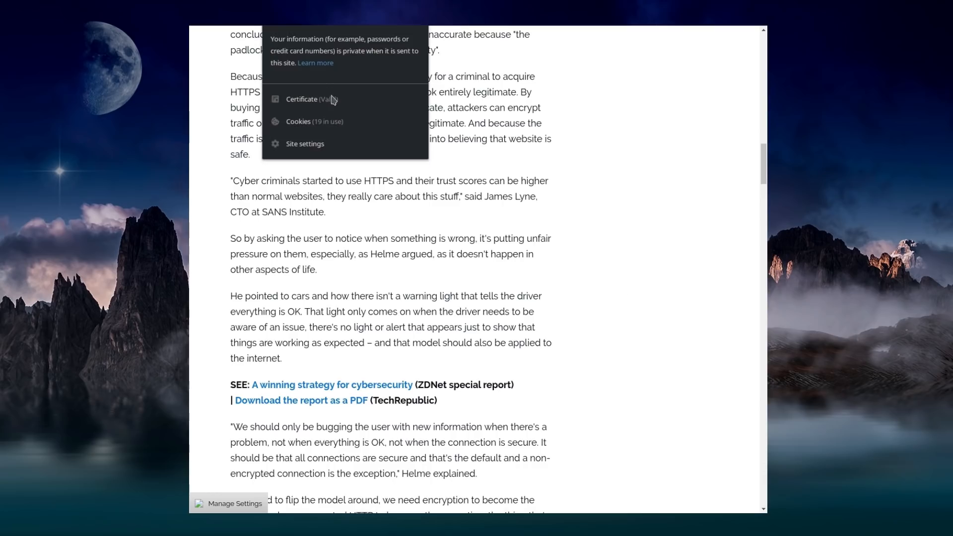
mouse_move(345, 114)
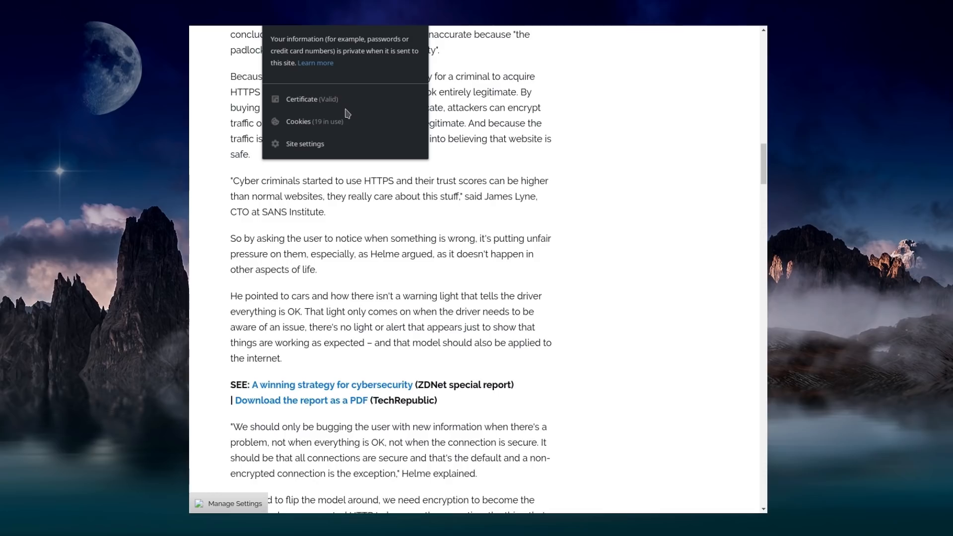
mouse_move(351, 117)
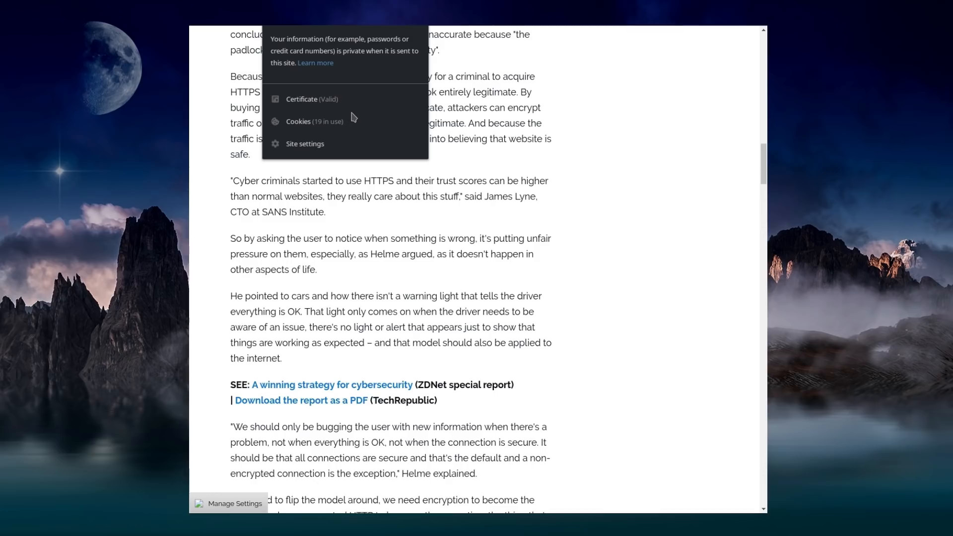
mouse_move(339, 177)
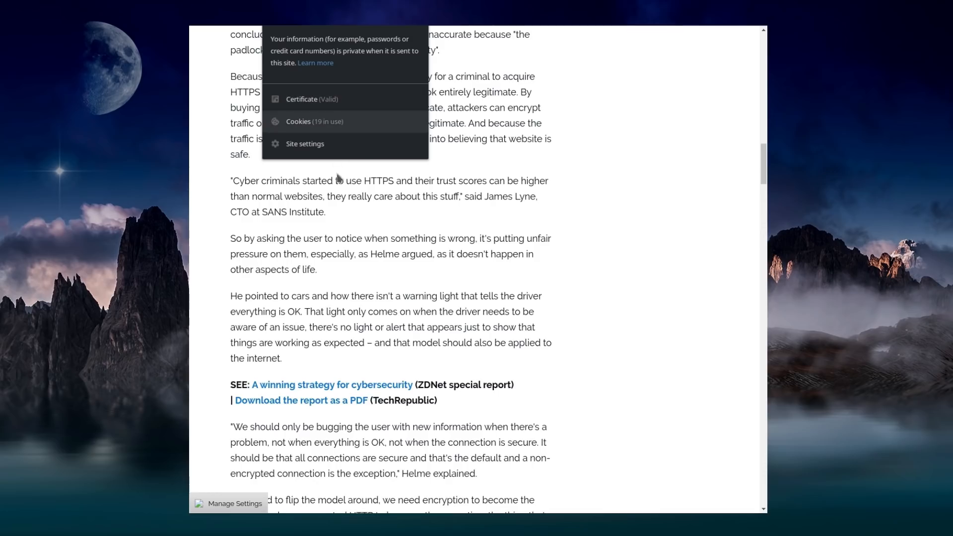
mouse_move(352, 202)
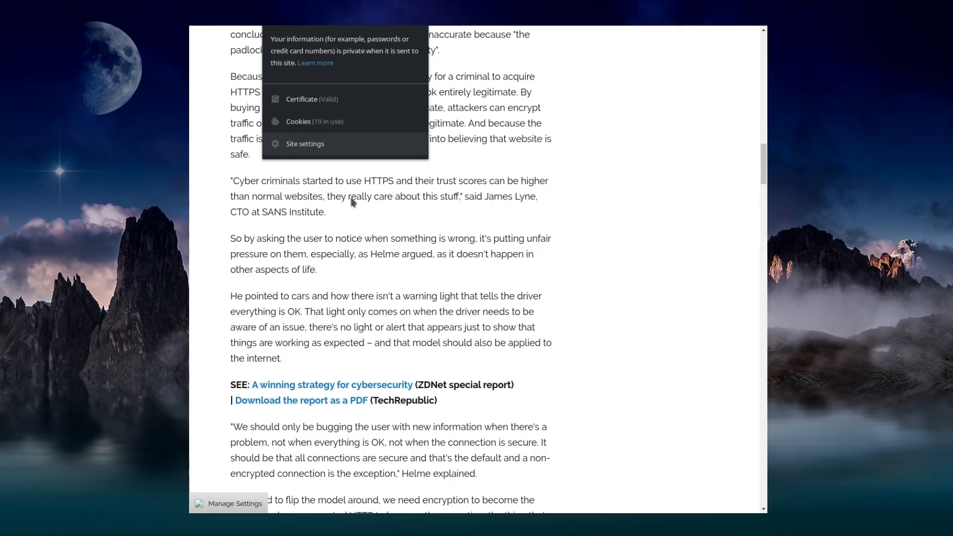
mouse_move(354, 162)
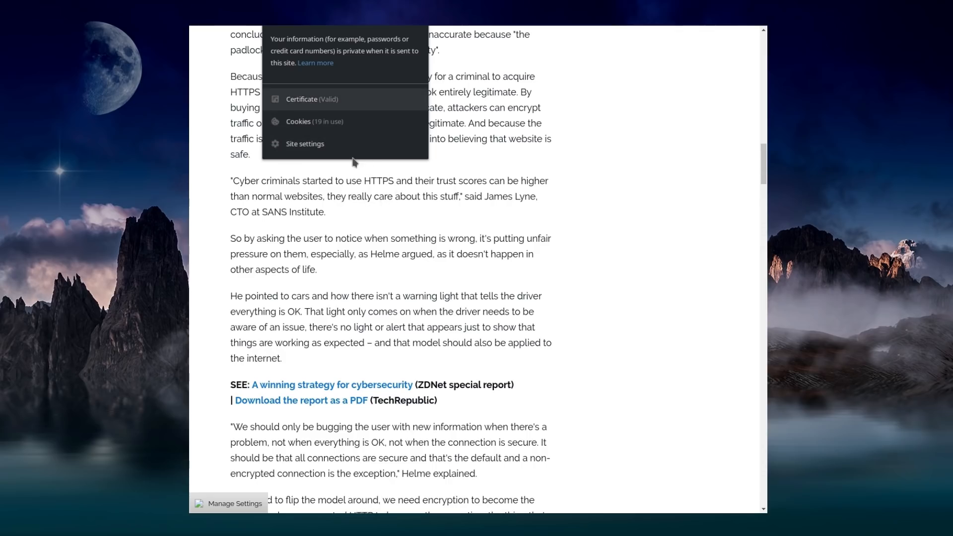
Dismiss the site security popup showing a valid certificate and 19 cookies.
click(302, 99)
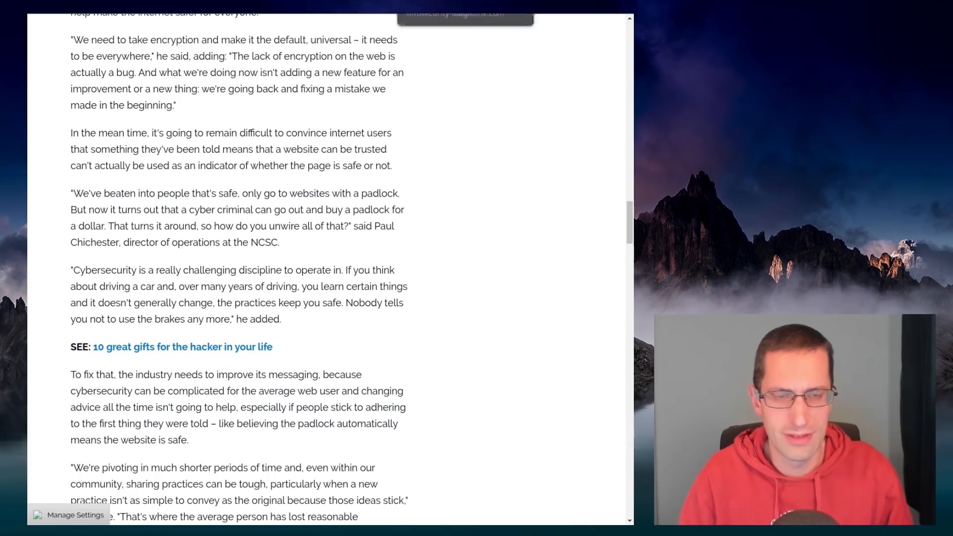
Scroll through the password sections on complexity not required and expiry only when necessary.
scroll(down, 3)
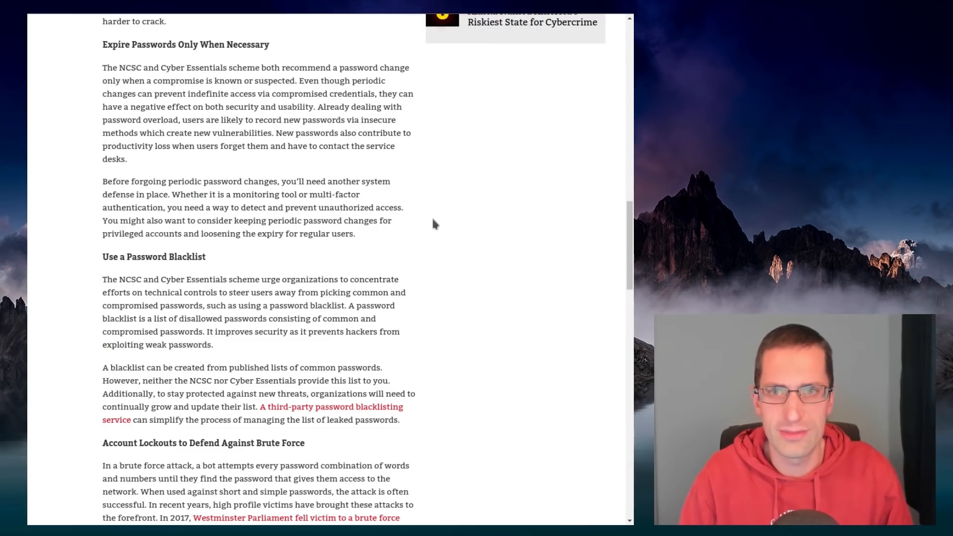
mouse_move(418, 358)
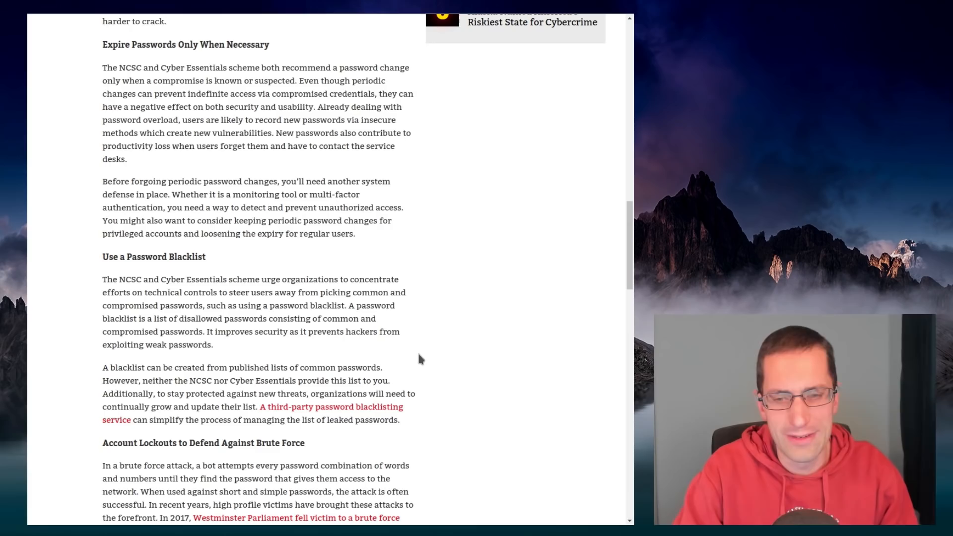
scroll(up, 3)
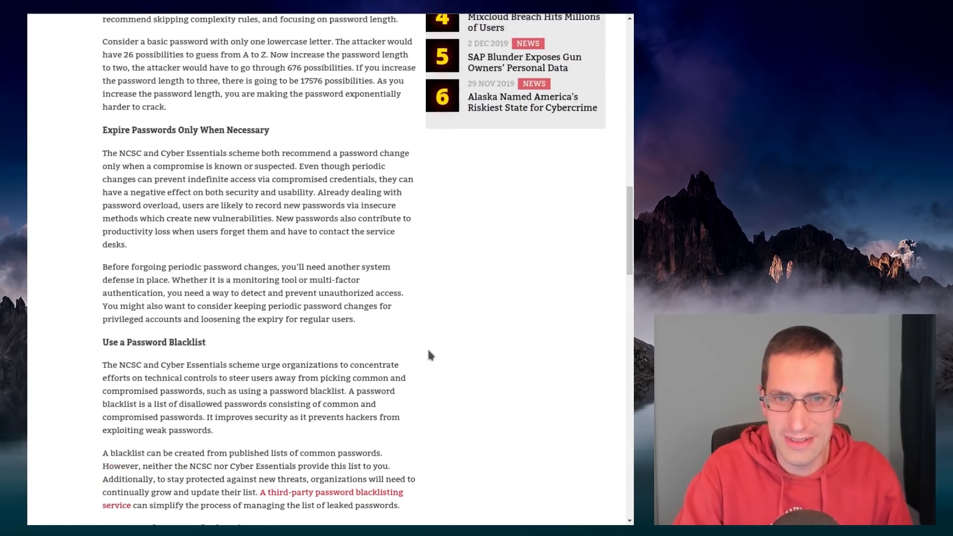
scroll(up, 3)
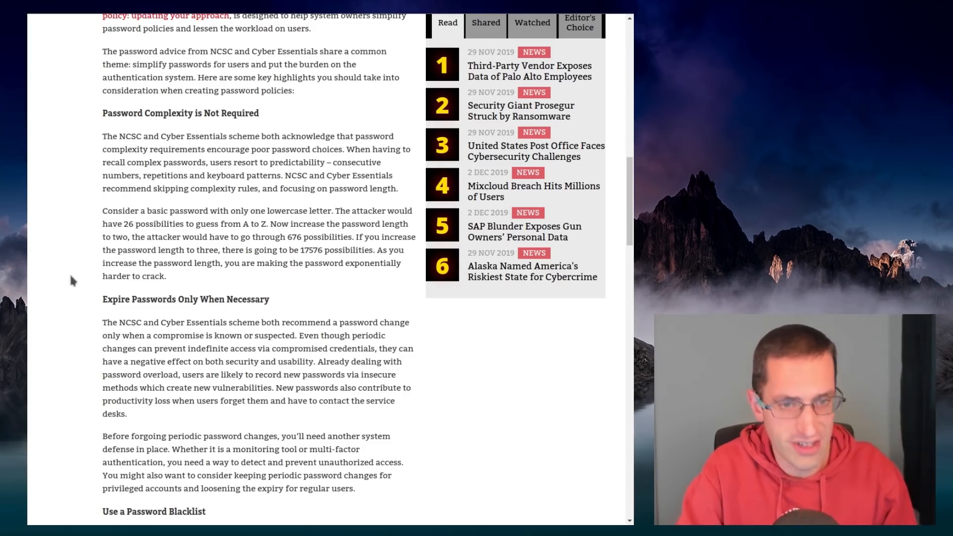
scroll(down, 3)
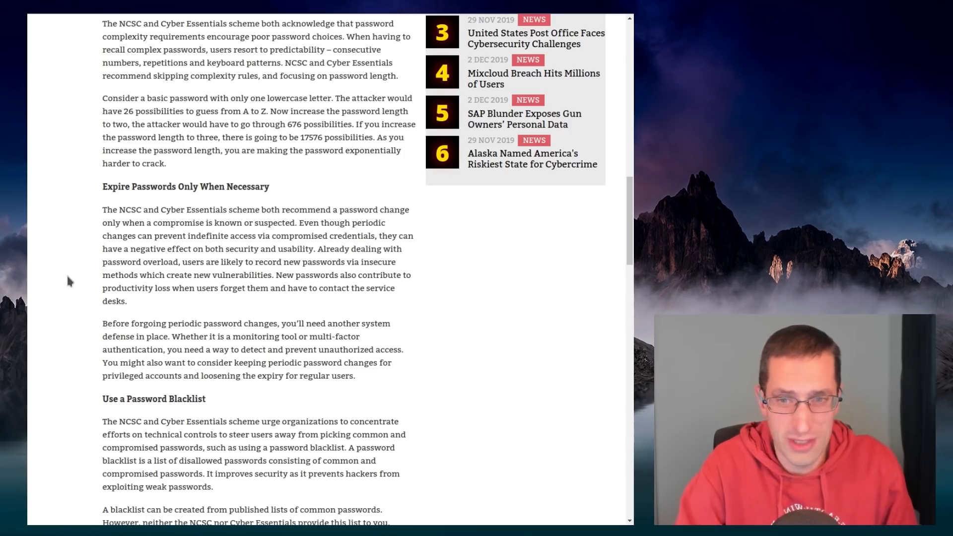
scroll(down, 3)
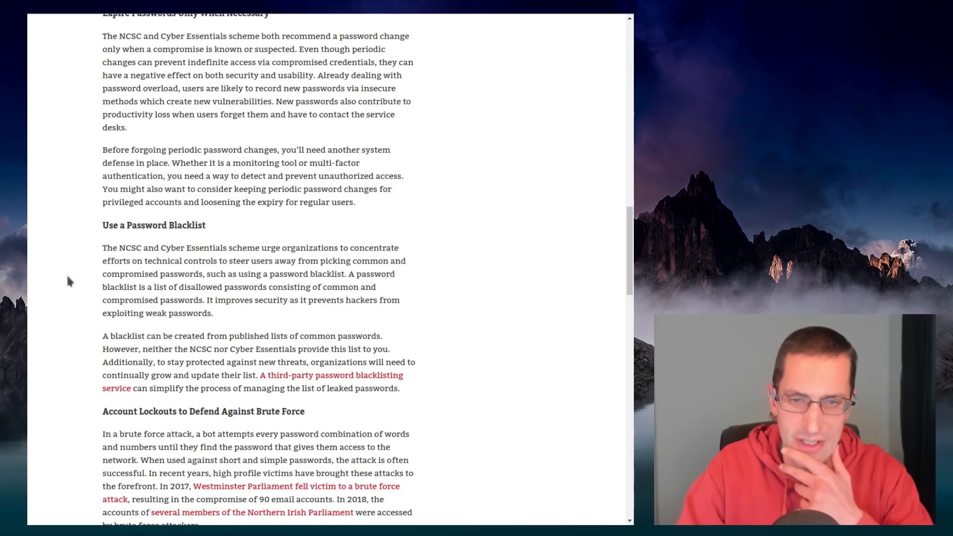
scroll(up, 3)
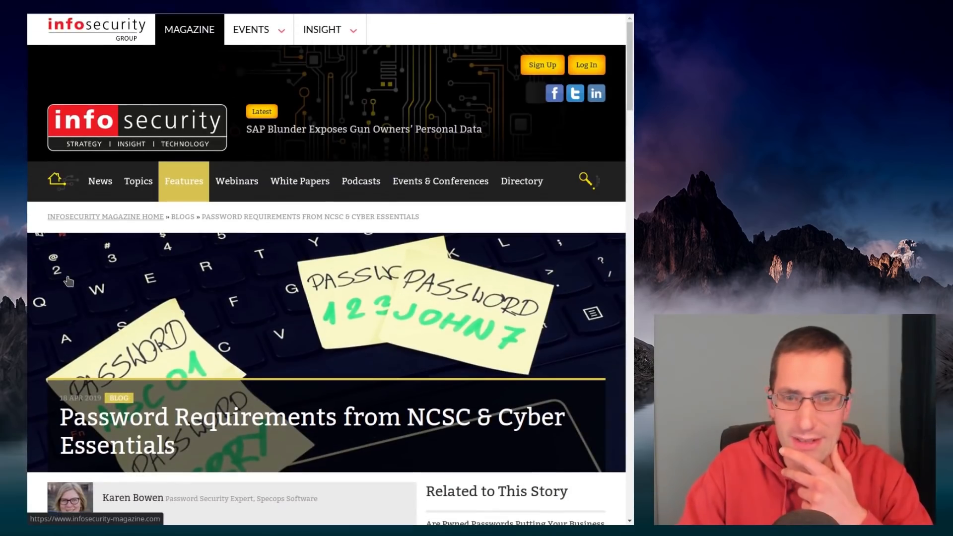